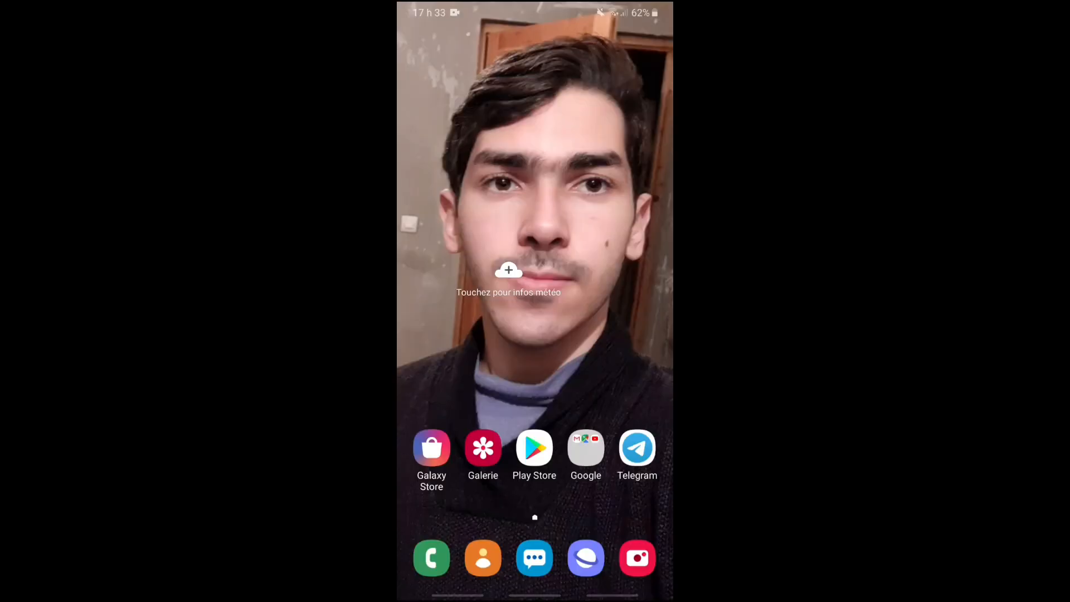
Search Play Store for 'google photo' and launch Google Photos from its listing
{"action": "left_click", "coordinate": [534, 448]}
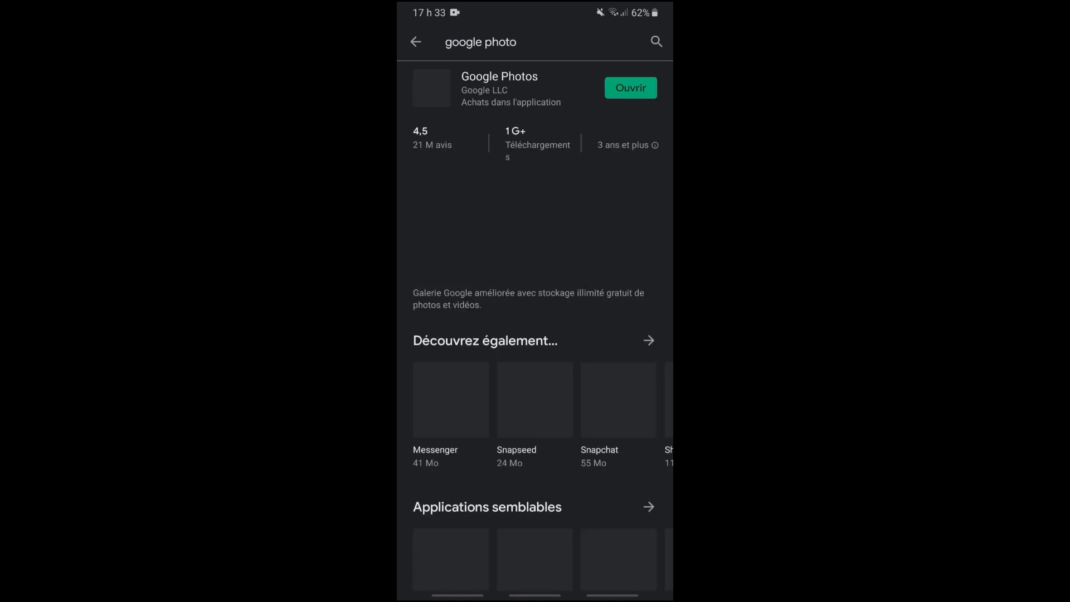
{"action": "left_click", "coordinate": [499, 88]}
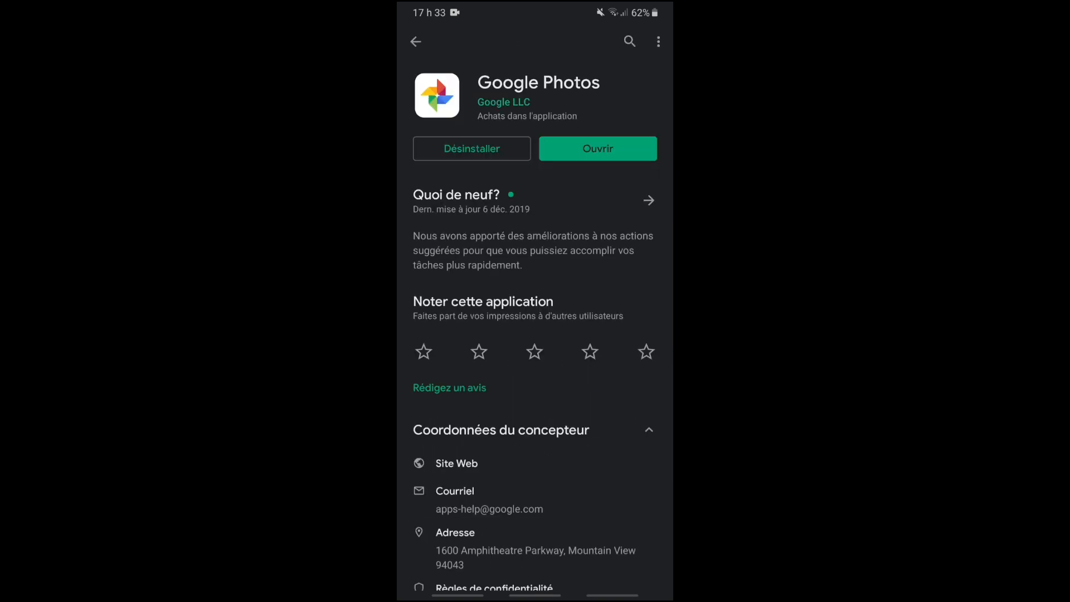
{"action": "left_click", "coordinate": [597, 148]}
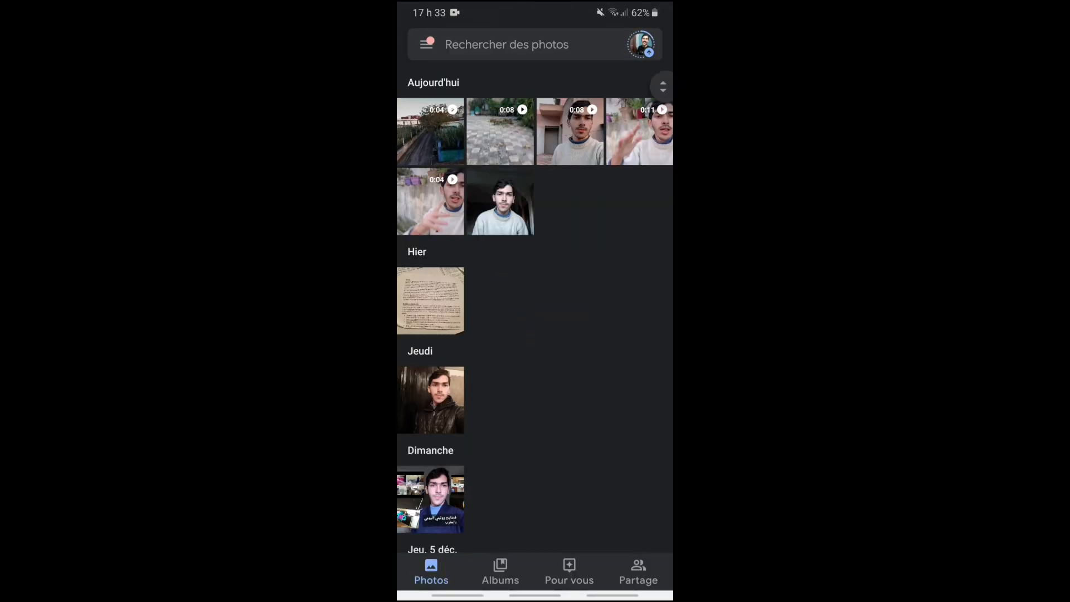
Apply Stabiliser to the first street video, then go to the home screen
{"action": "left_click", "coordinate": [430, 131]}
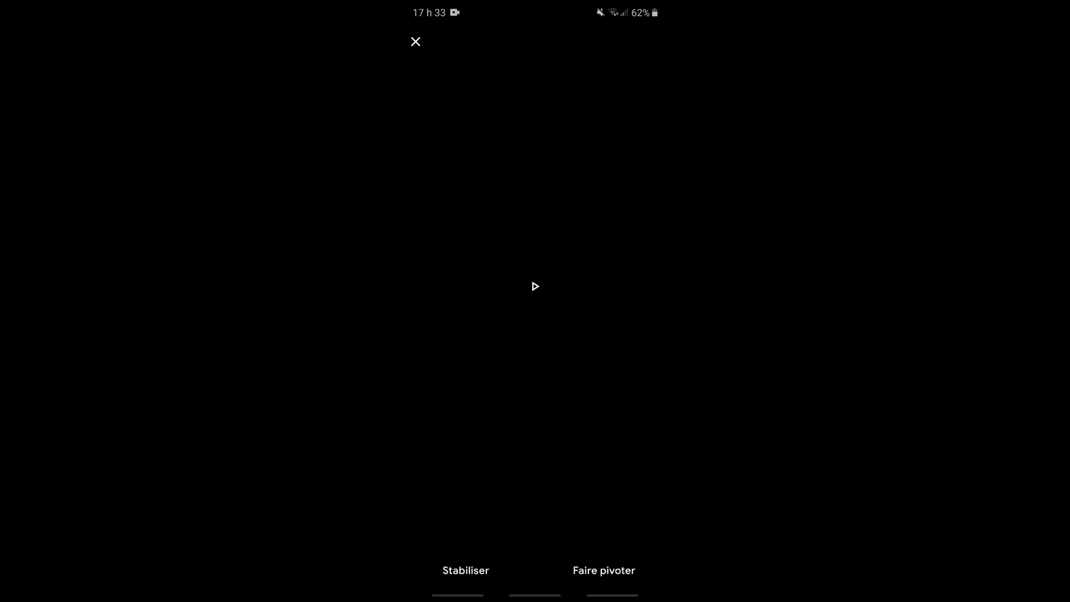
{"action": "left_click", "coordinate": [465, 569]}
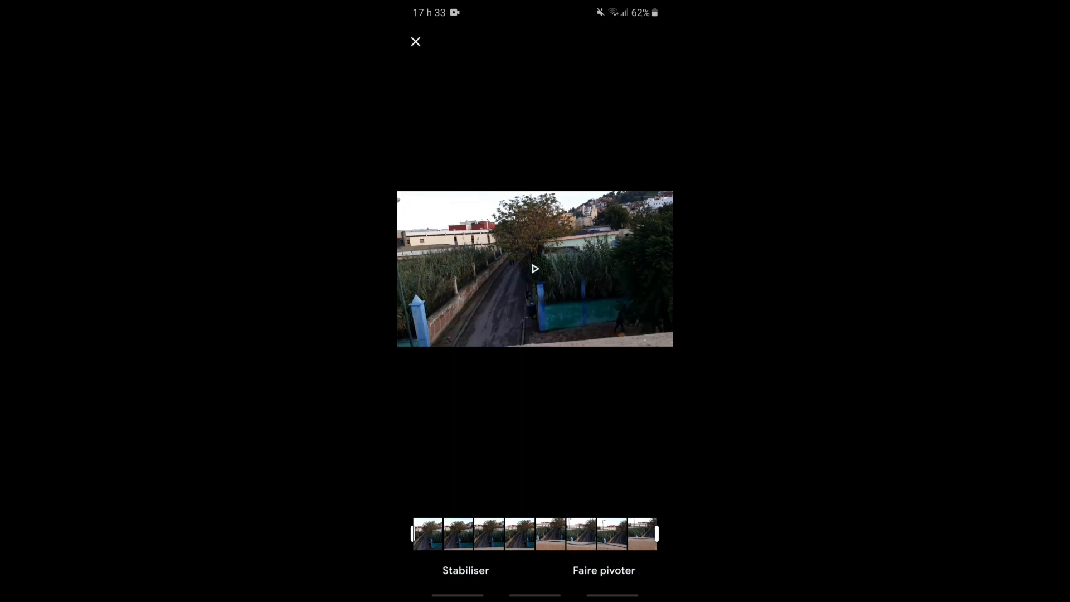
{"action": "left_click", "coordinate": [416, 42]}
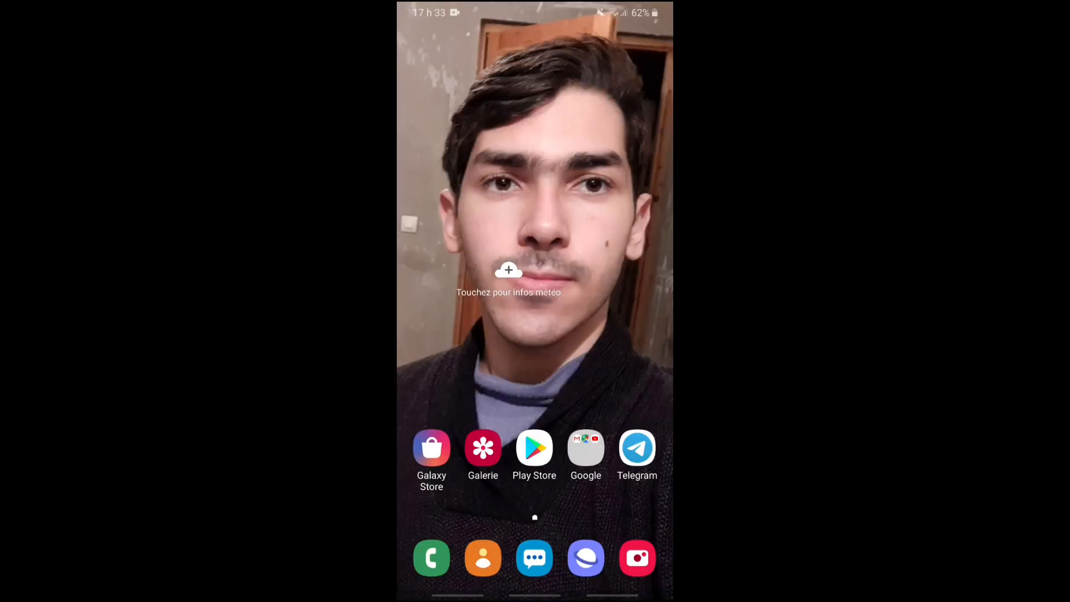
Play the street video in Galerie, then switch back to the Google Photos library
{"action": "left_click", "coordinate": [484, 448]}
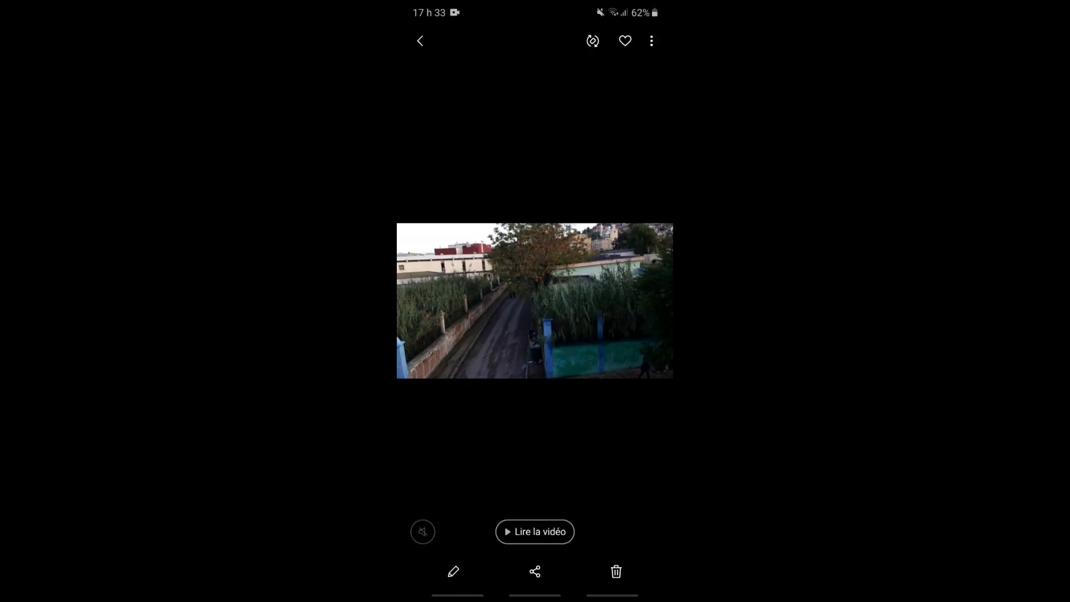
{"action": "left_click", "coordinate": [535, 532]}
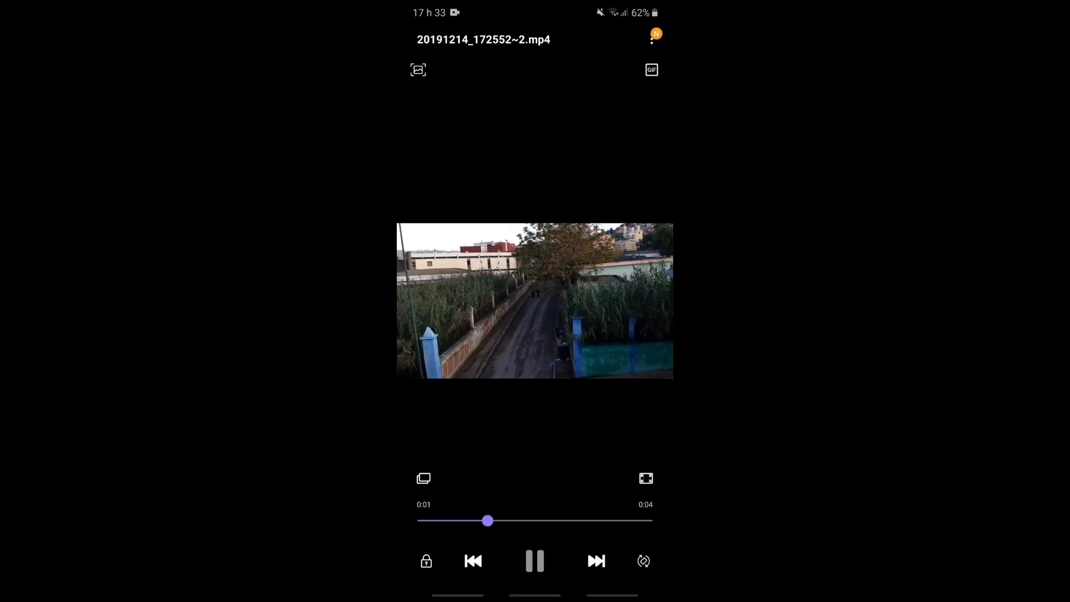
{"action": "left_click", "coordinate": [535, 560]}
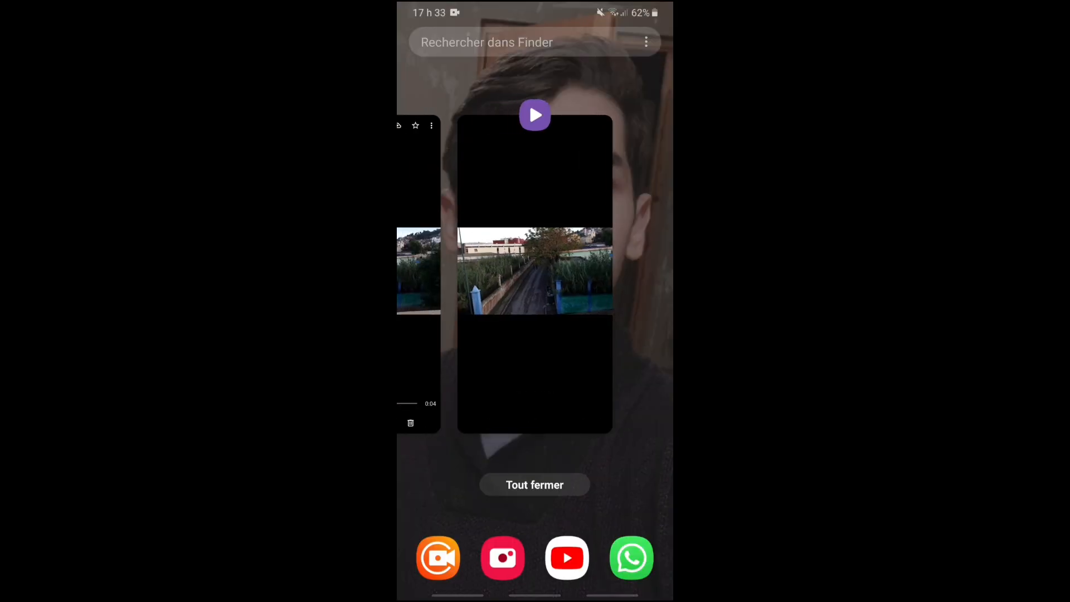
{"action": "left_click", "coordinate": [534, 269]}
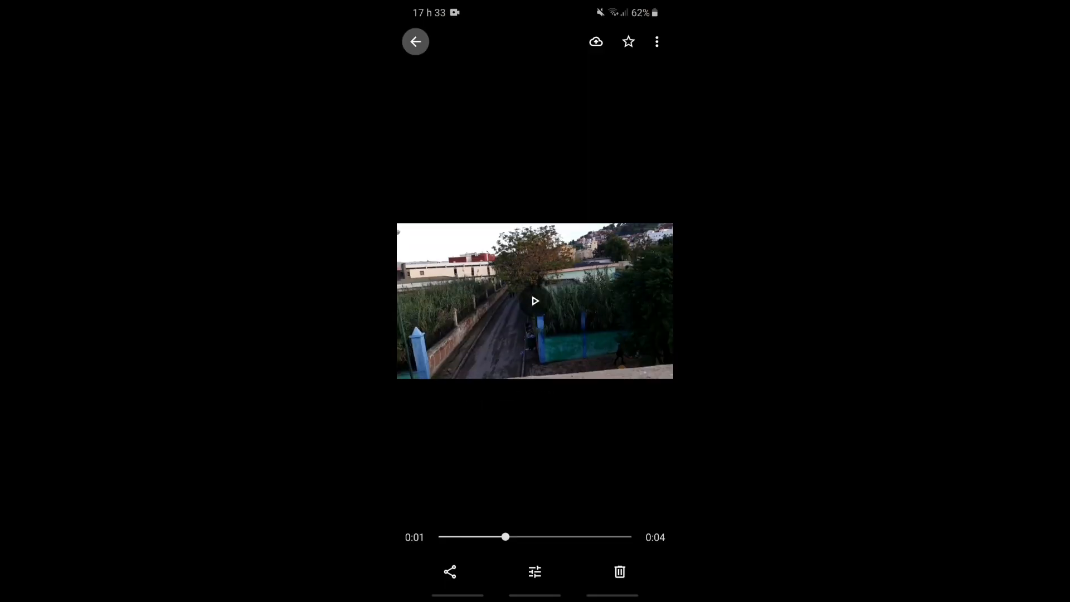
{"action": "left_click", "coordinate": [414, 41]}
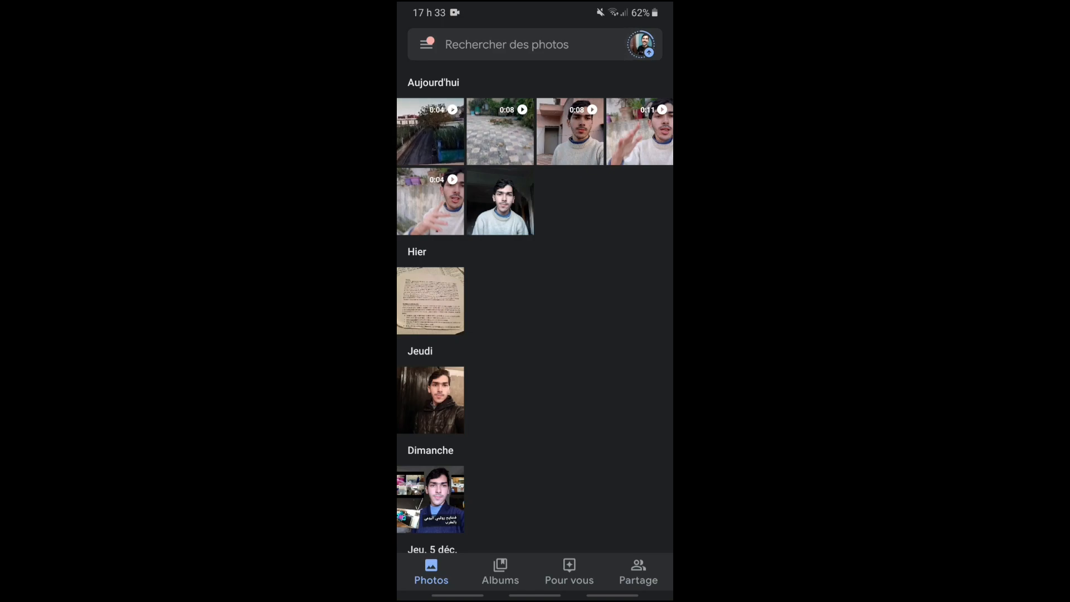
{"action": "left_click", "coordinate": [499, 202]}
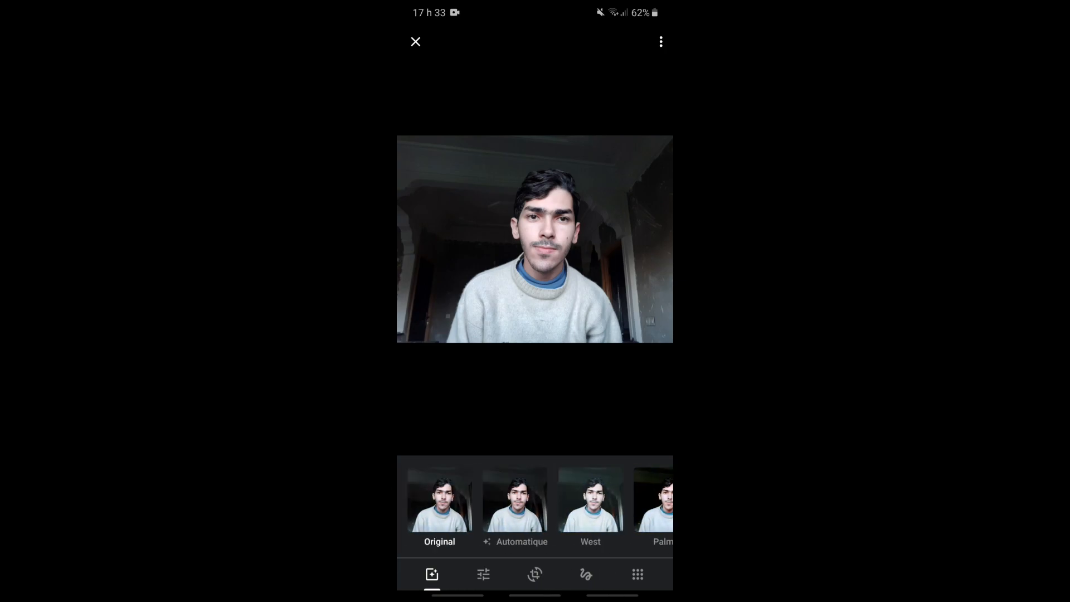
{"action": "left_click", "coordinate": [483, 575]}
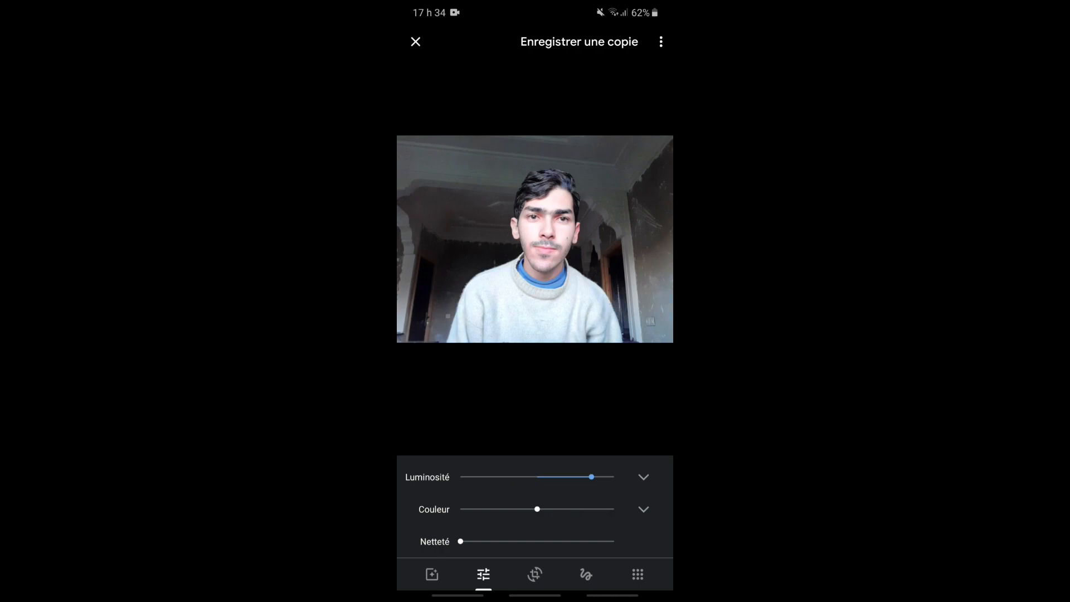
{"action": "left_click", "coordinate": [414, 41]}
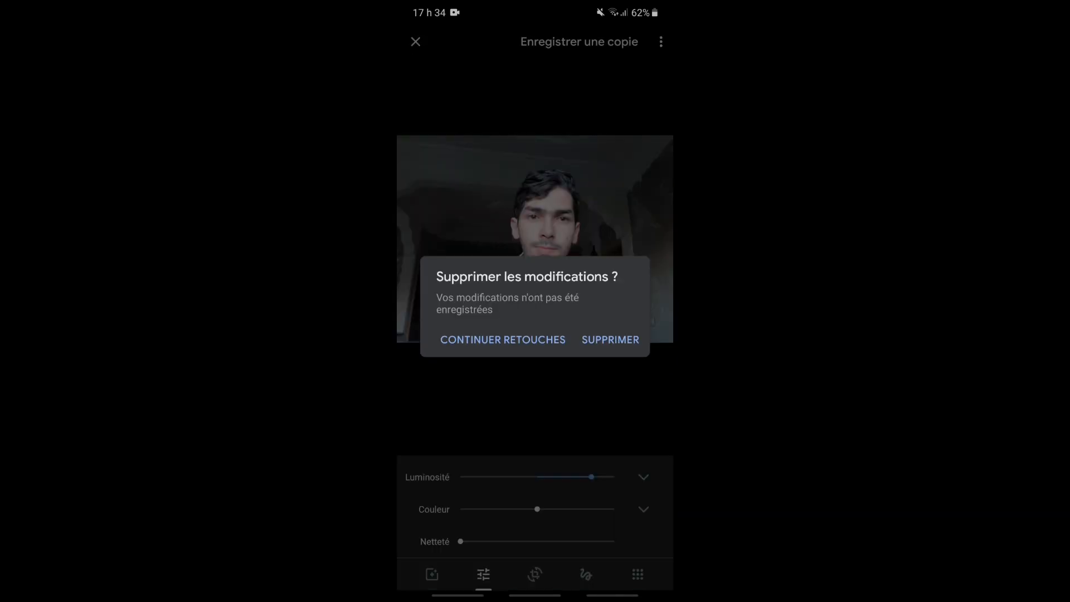
{"action": "left_click", "coordinate": [609, 339]}
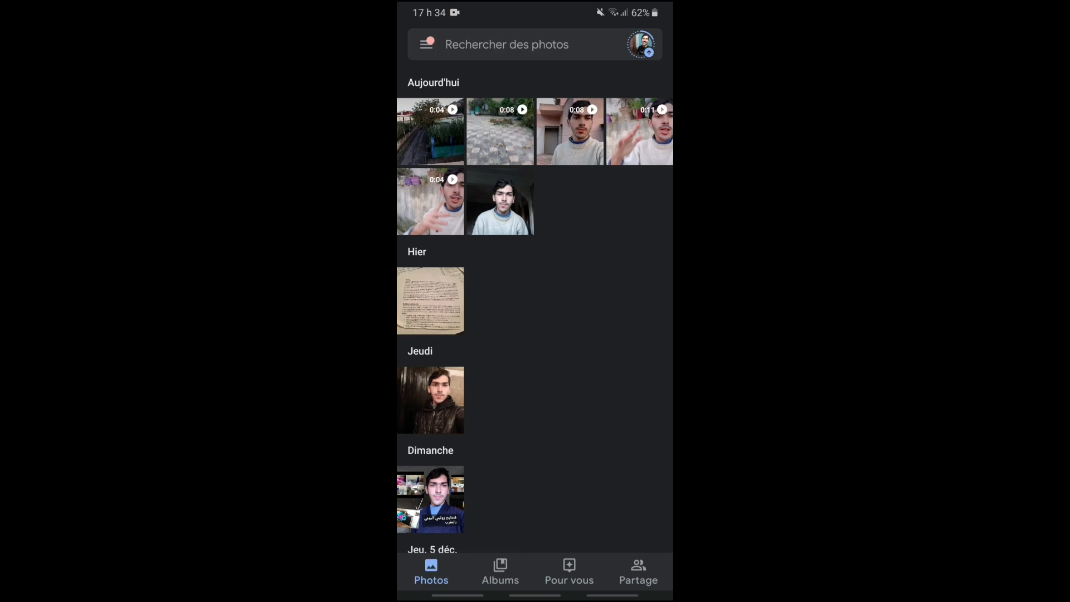